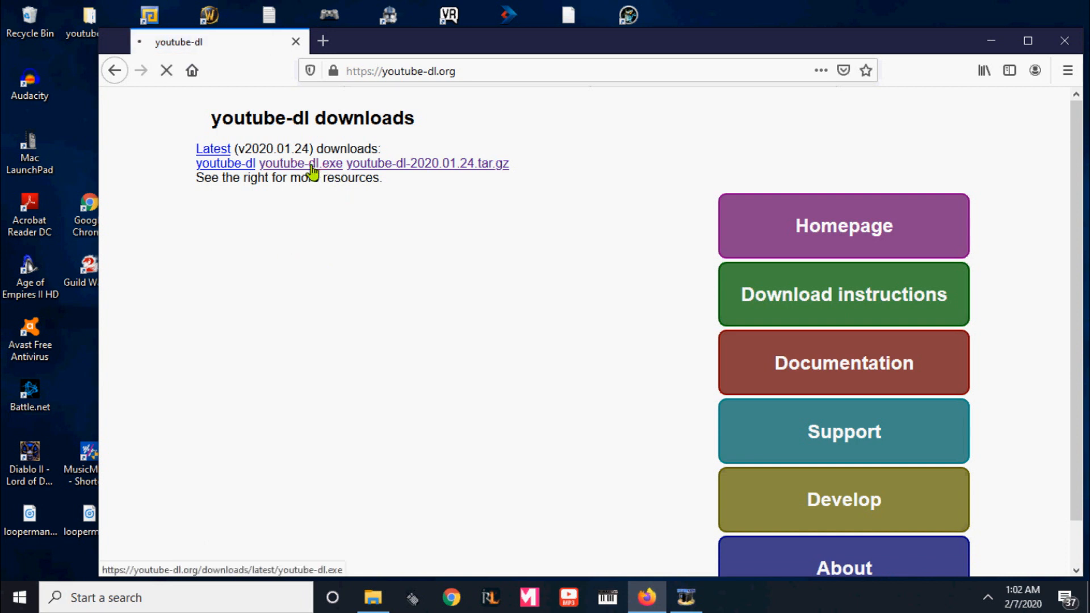
Download the Windows youtube-dl.exe (v2020.01.24) from youtube-dl.org and save the file.
click(293, 164)
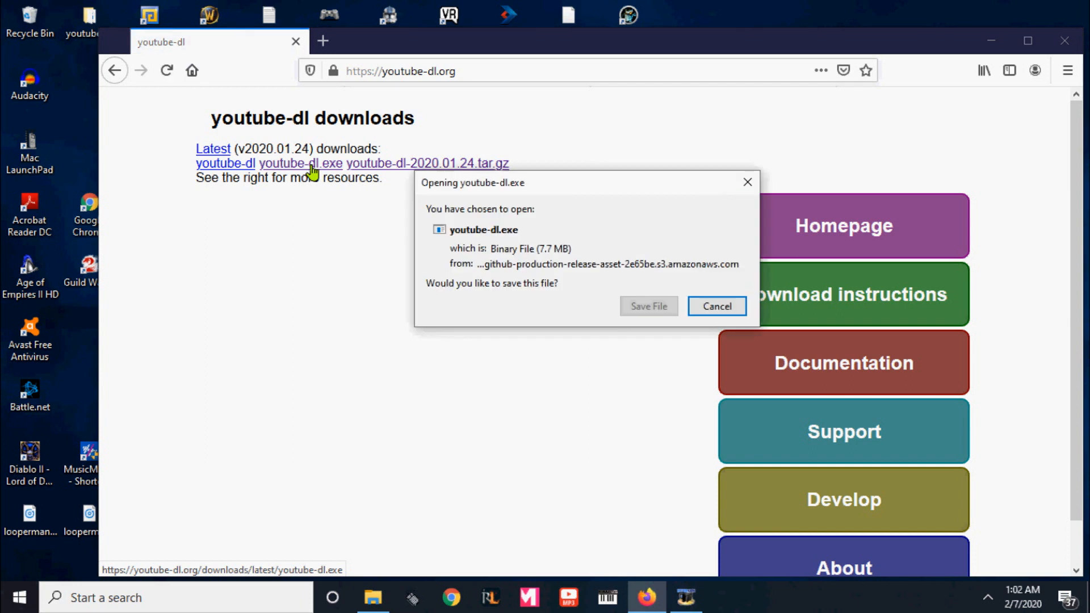
mouse_move(656, 284)
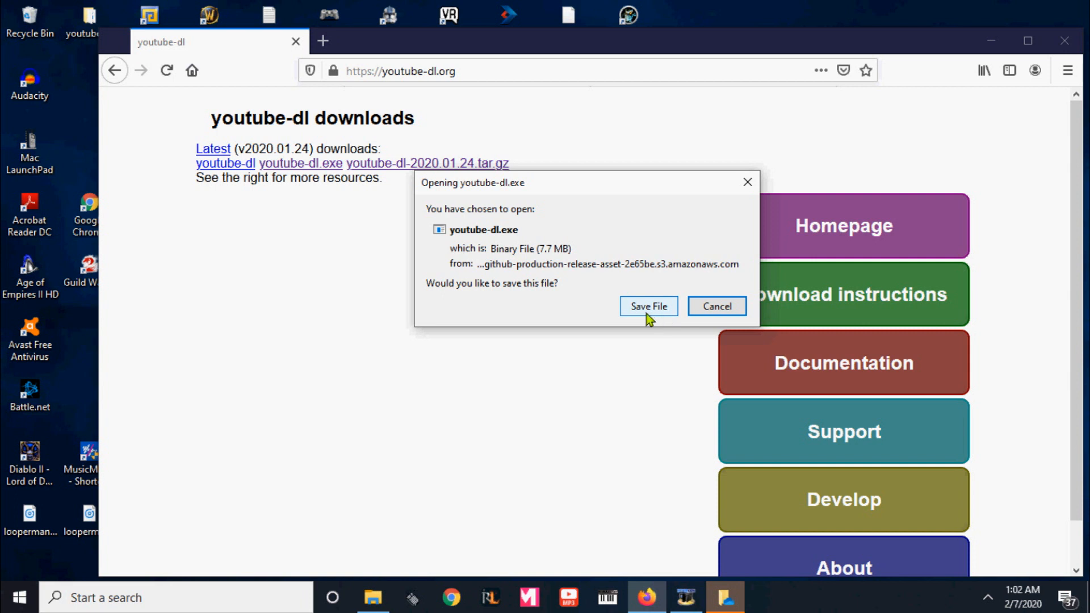
mouse_move(679, 317)
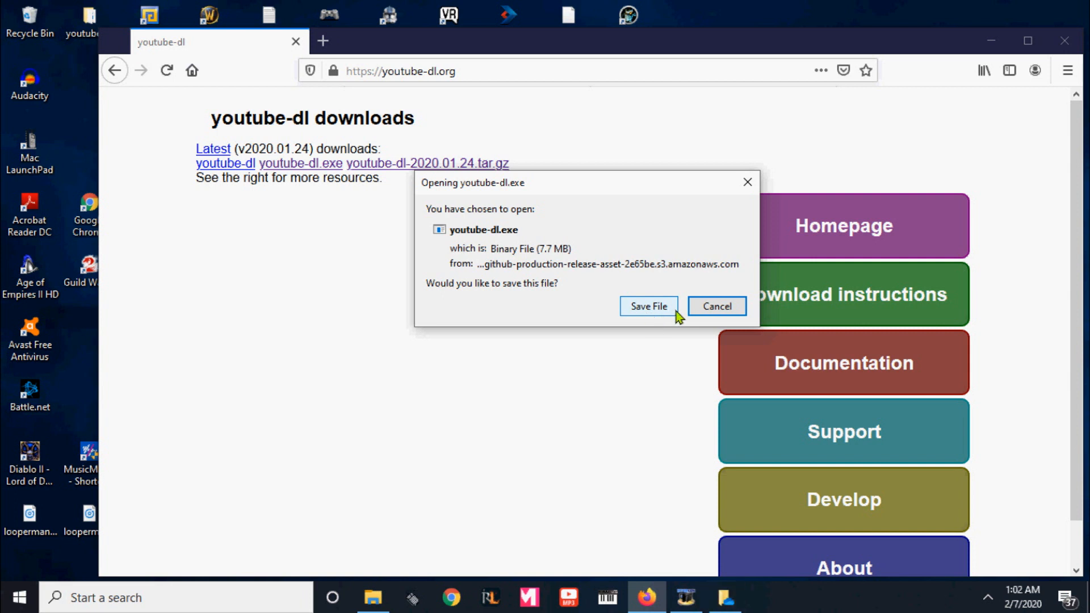
click(649, 305)
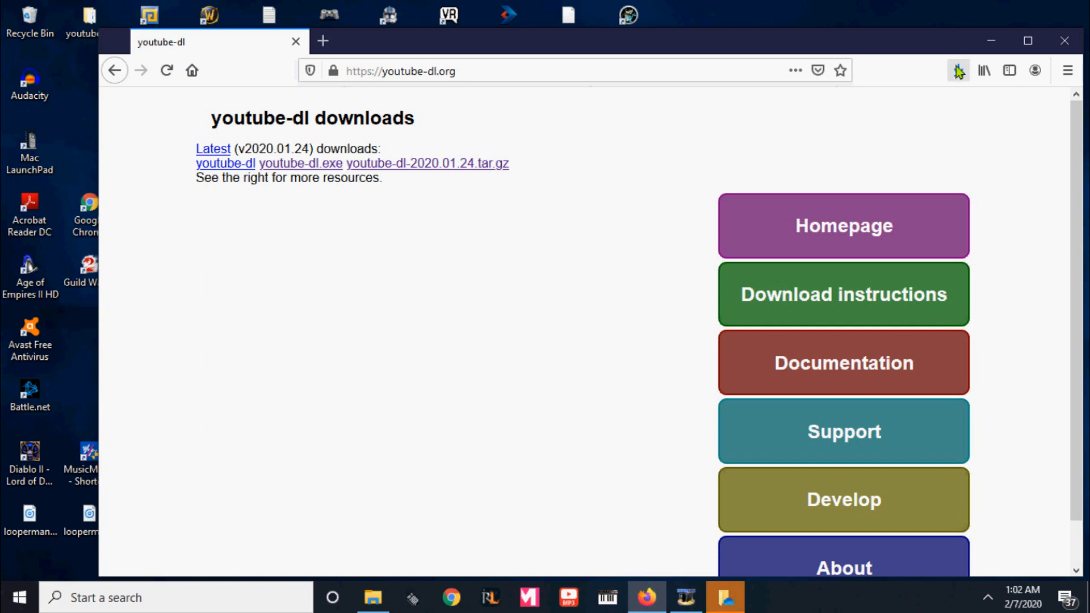
Show the finished download in the Downloads folder and copy the youtube-dl file.
click(373, 598)
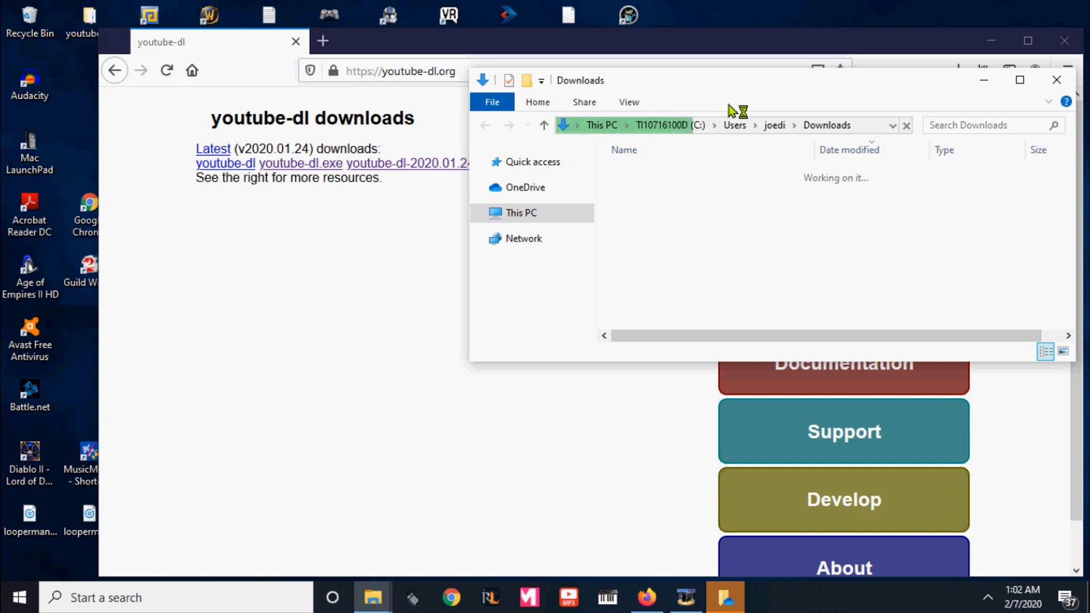
click(1020, 80)
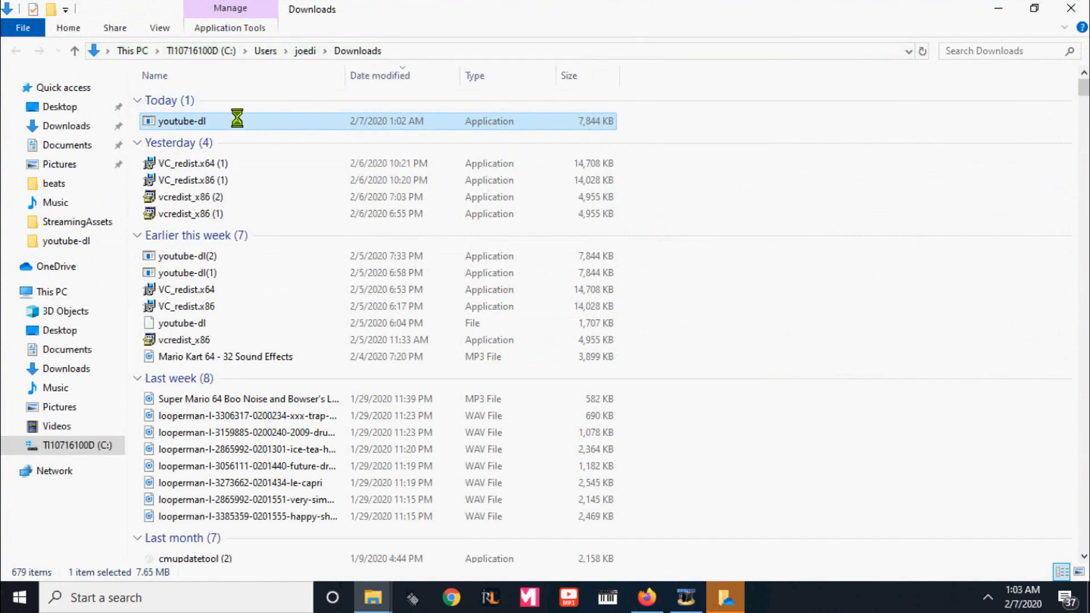
right_click(181, 122)
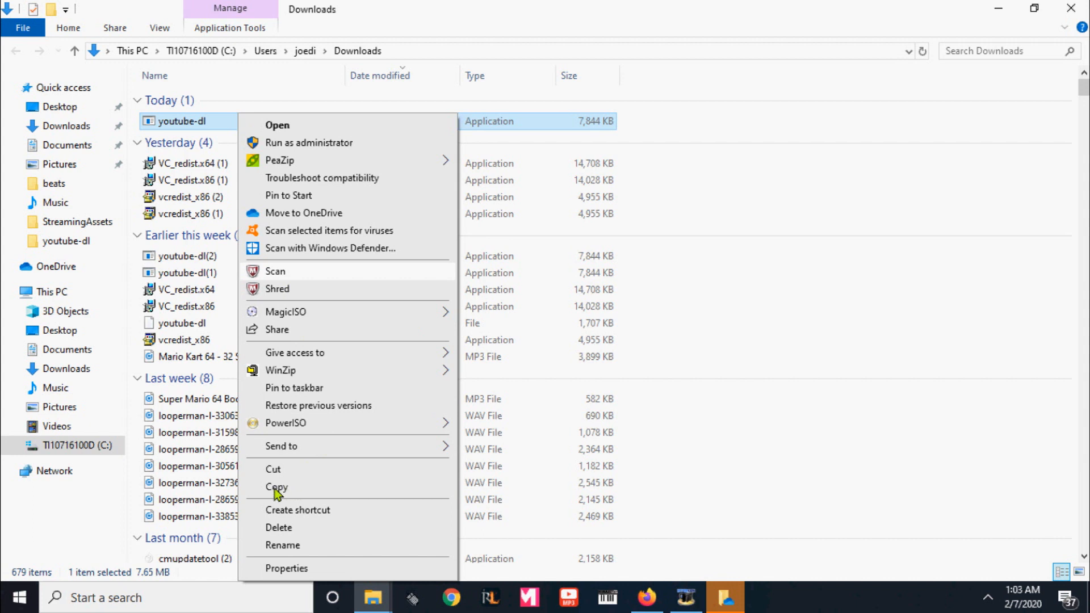
click(277, 488)
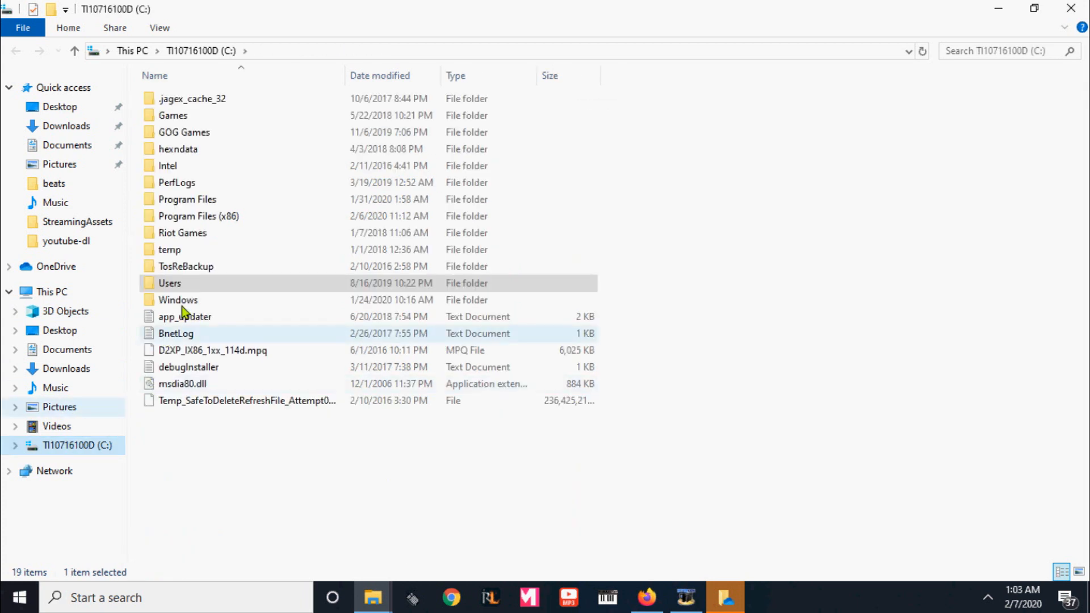
Navigate from C: through Program Files (x86), Steam, steamapps into the common folder.
click(198, 216)
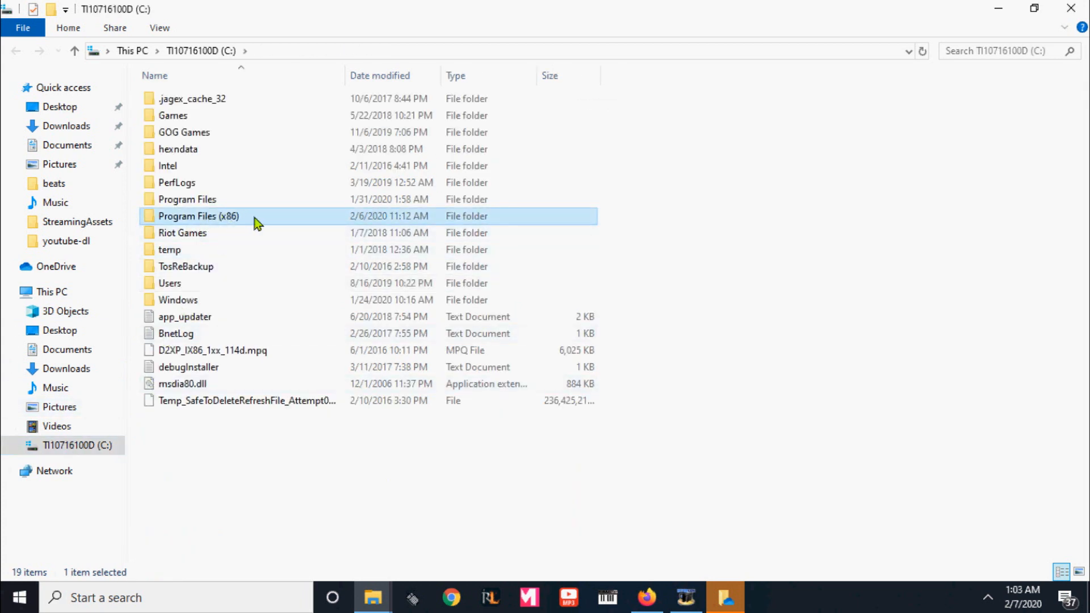
double_click(197, 215)
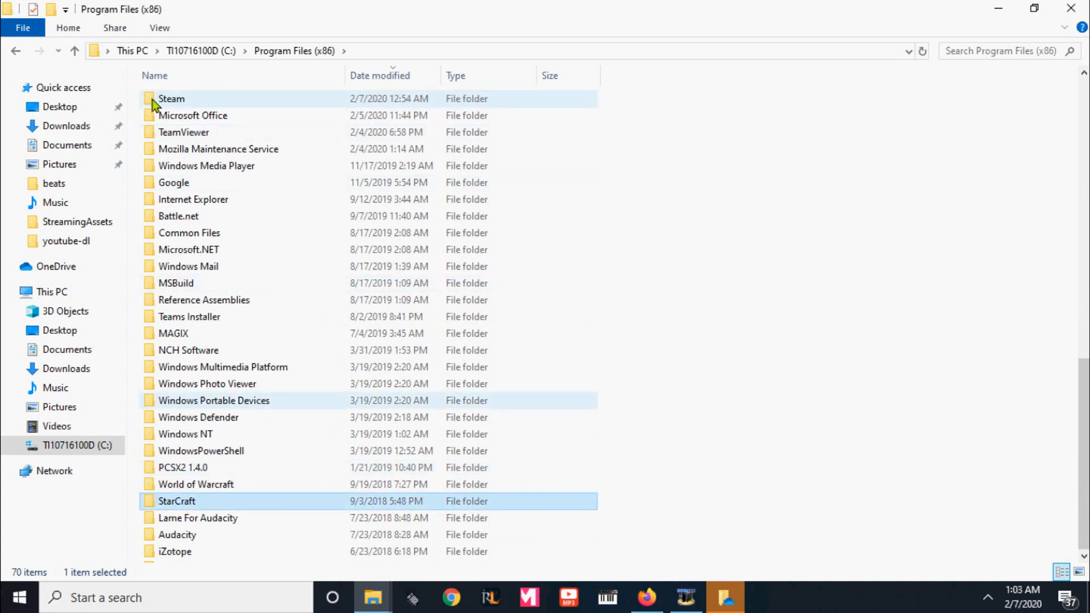
double_click(172, 98)
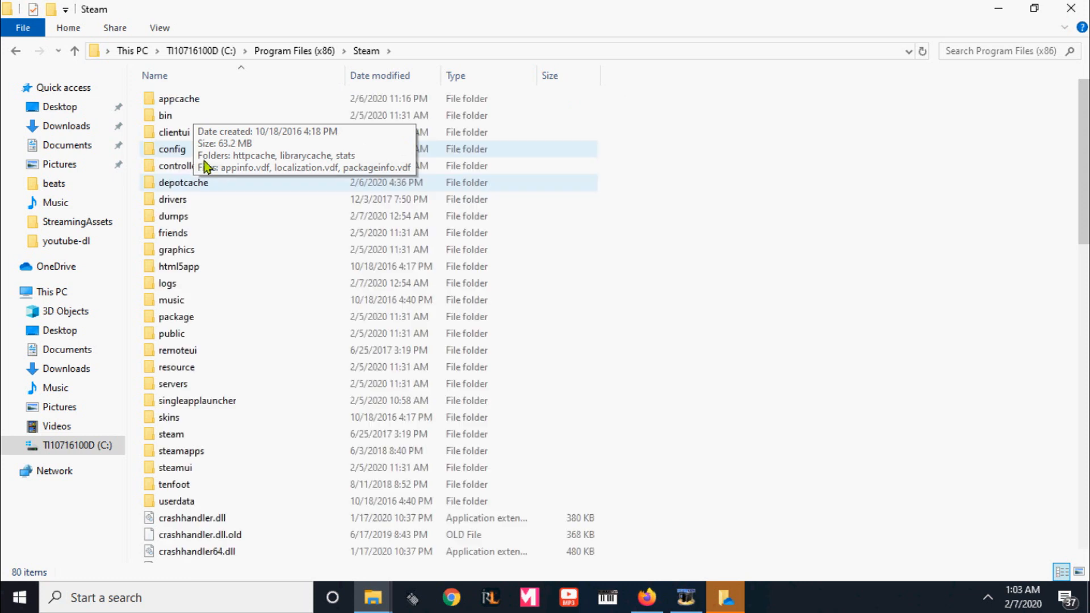
click(172, 384)
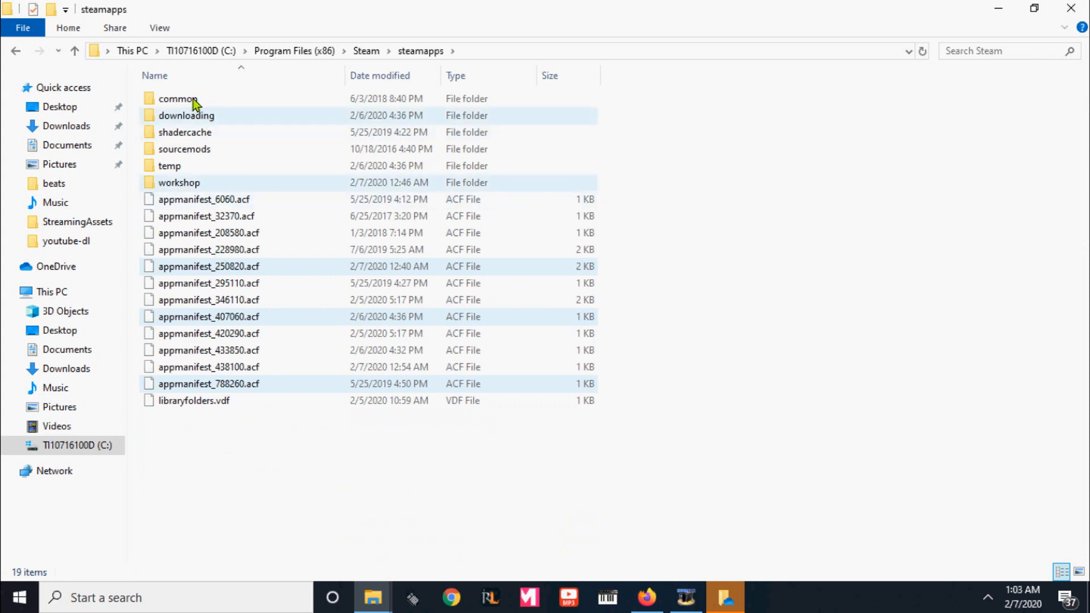
double_click(179, 97)
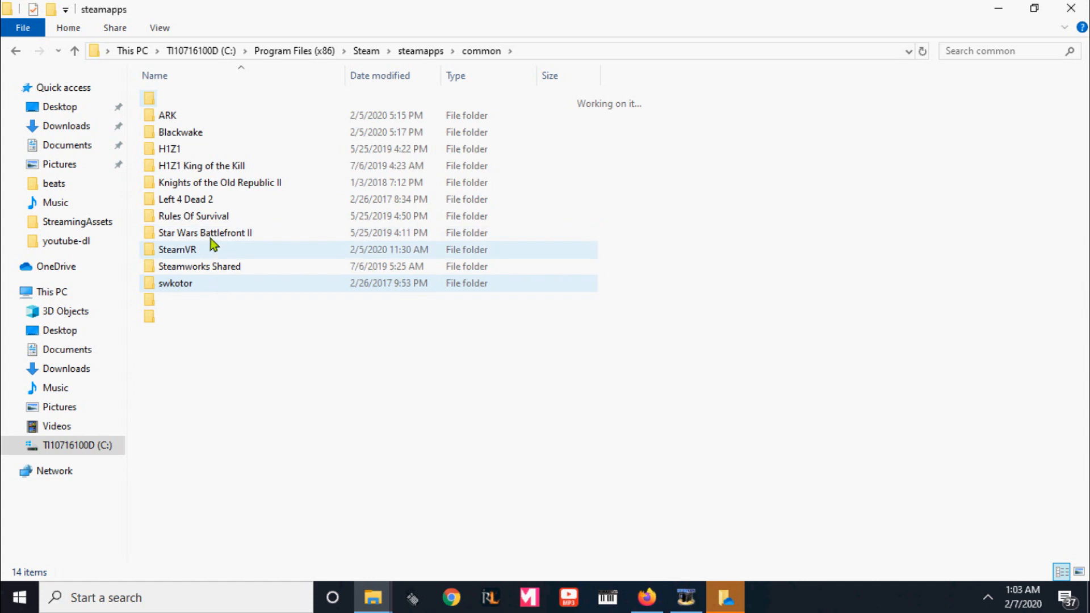
Enter the VRChat game folder and its VRChat_Data subfolder.
click(174, 316)
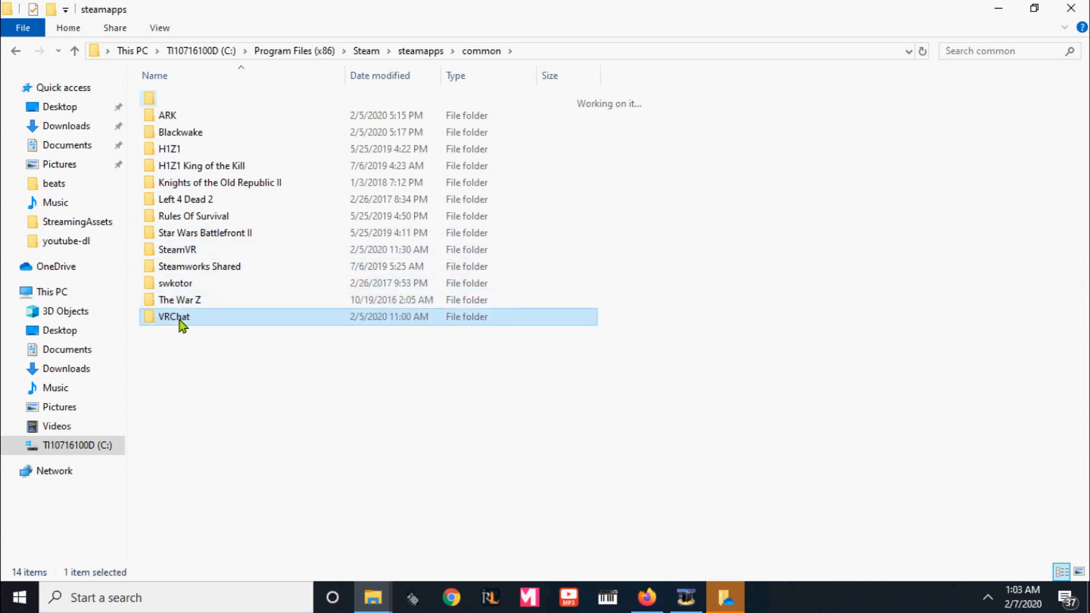
double_click(173, 317)
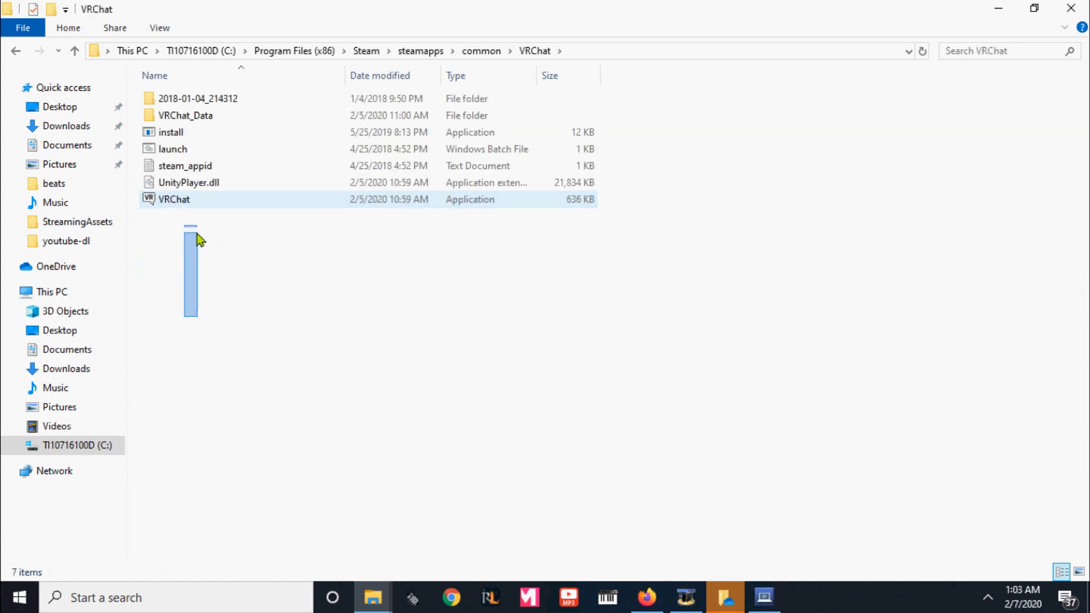
mouse_move(212, 116)
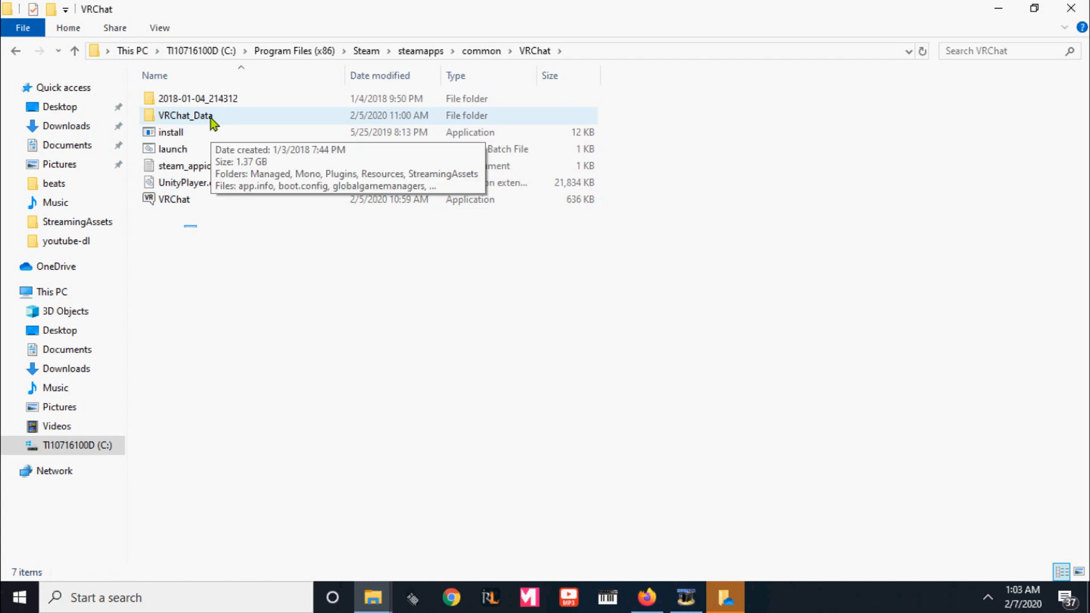
double_click(185, 116)
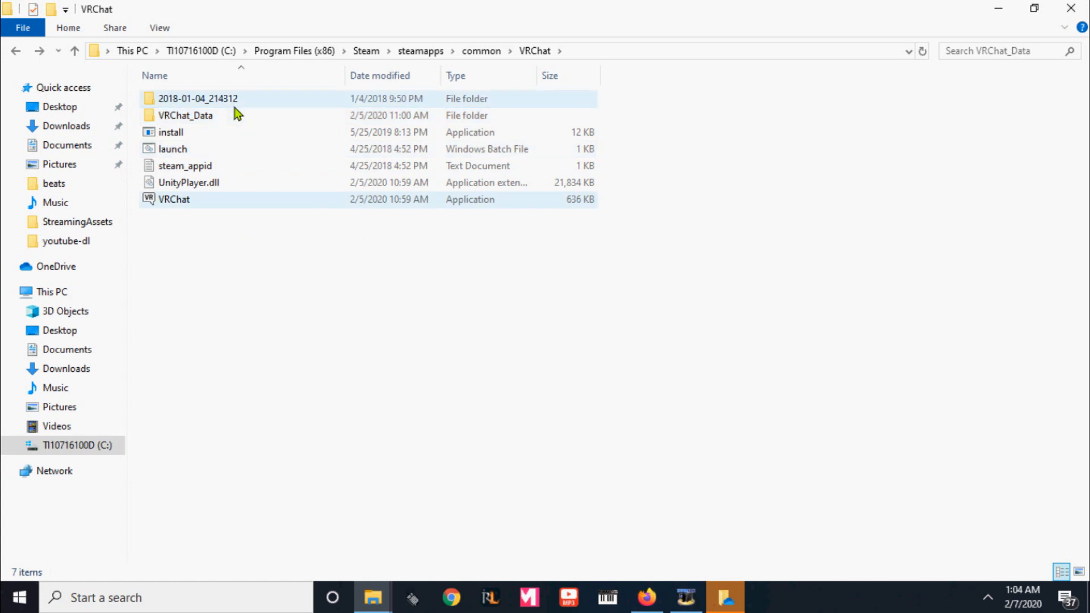
double_click(198, 98)
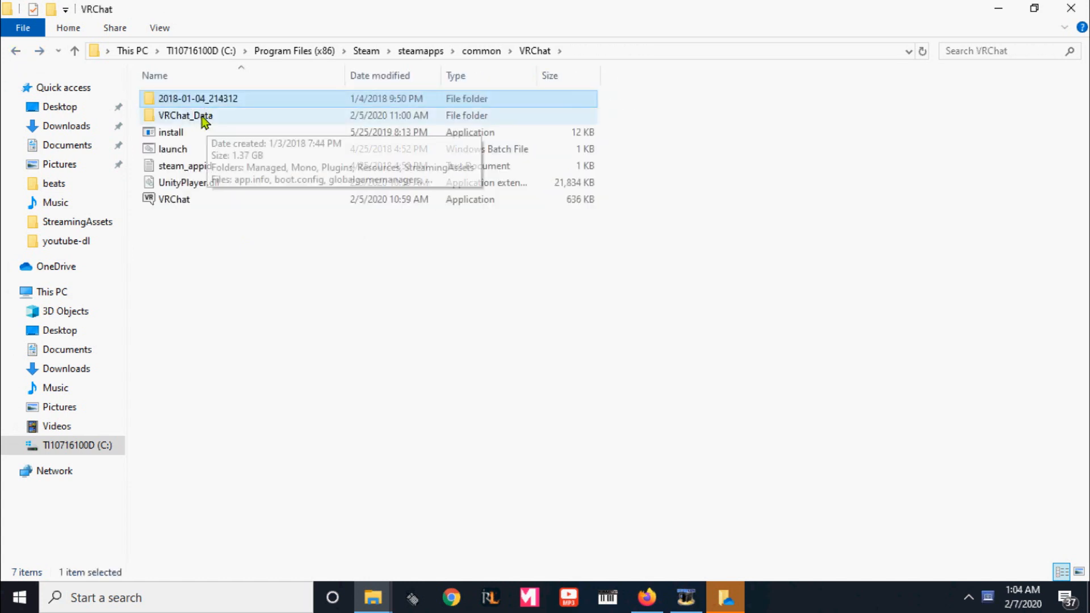
double_click(185, 115)
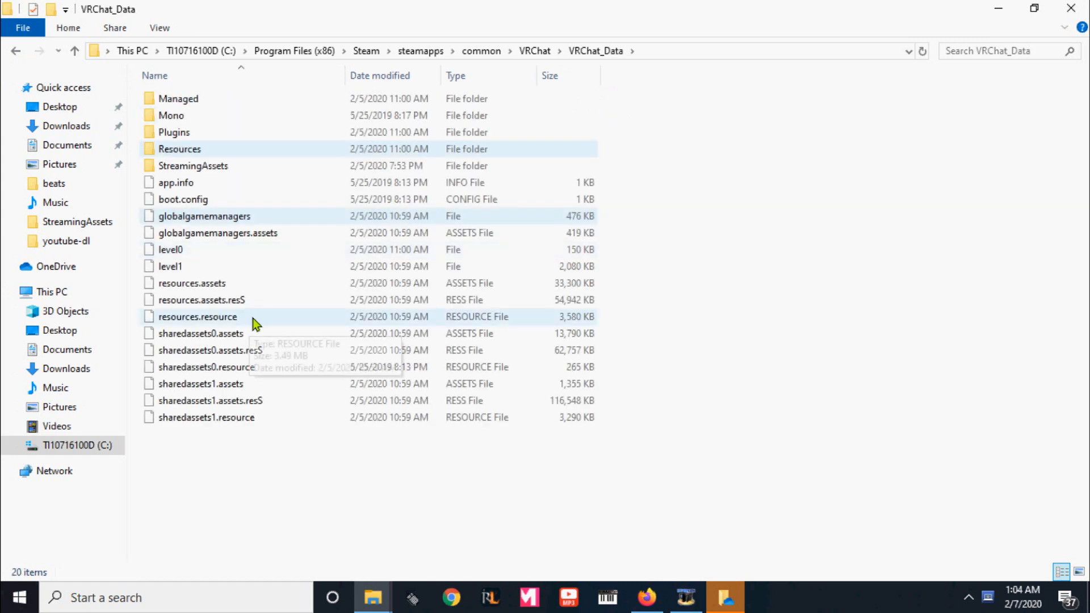
Paste the copied youtube-dl into VRChat's StreamingAssets folder.
double_click(193, 166)
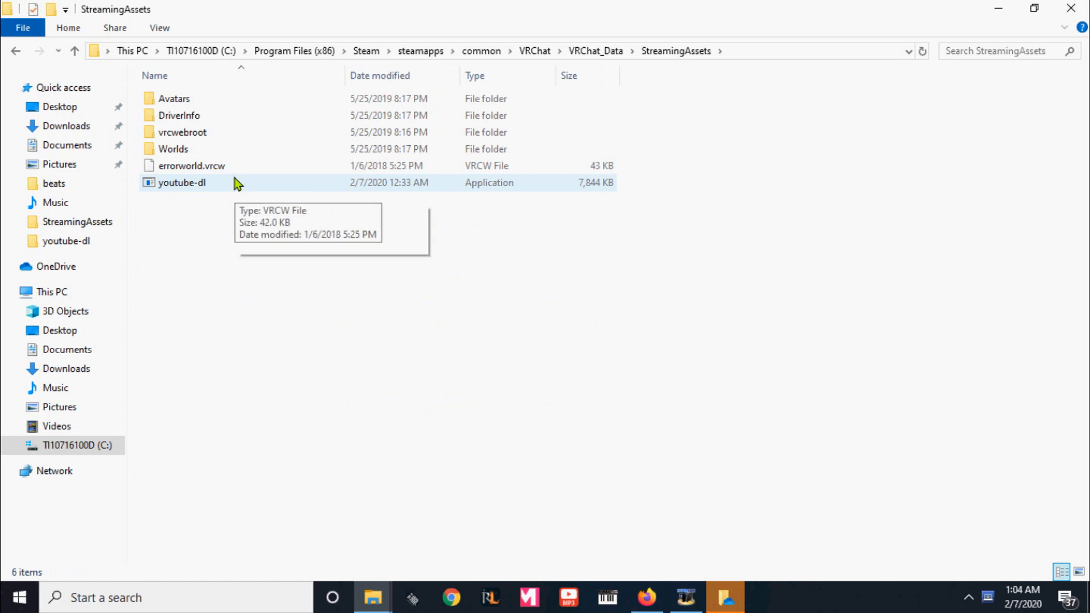
mouse_move(553, 51)
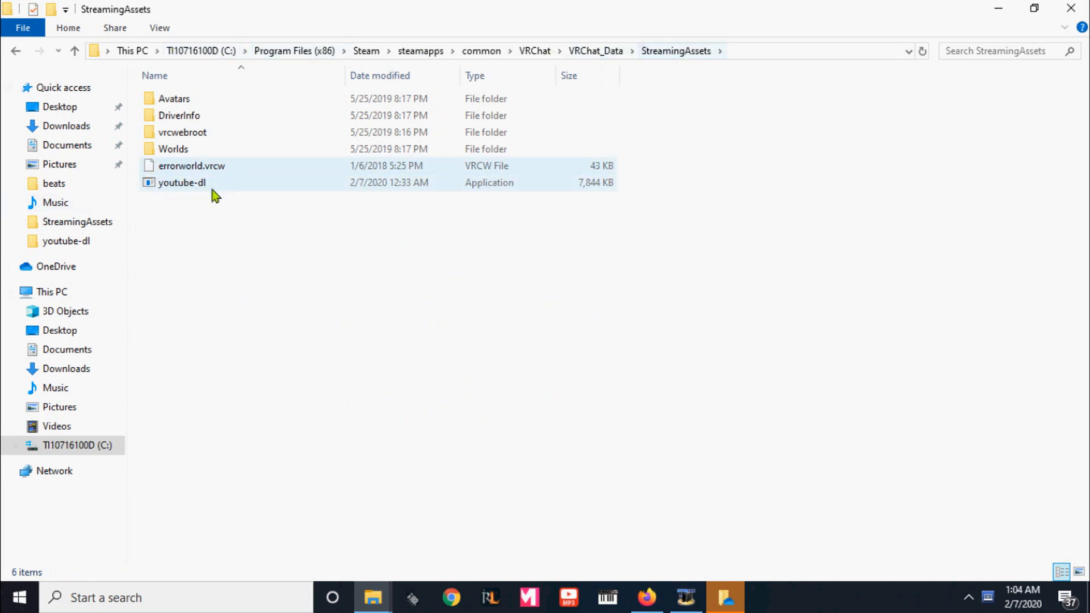
right_click(215, 194)
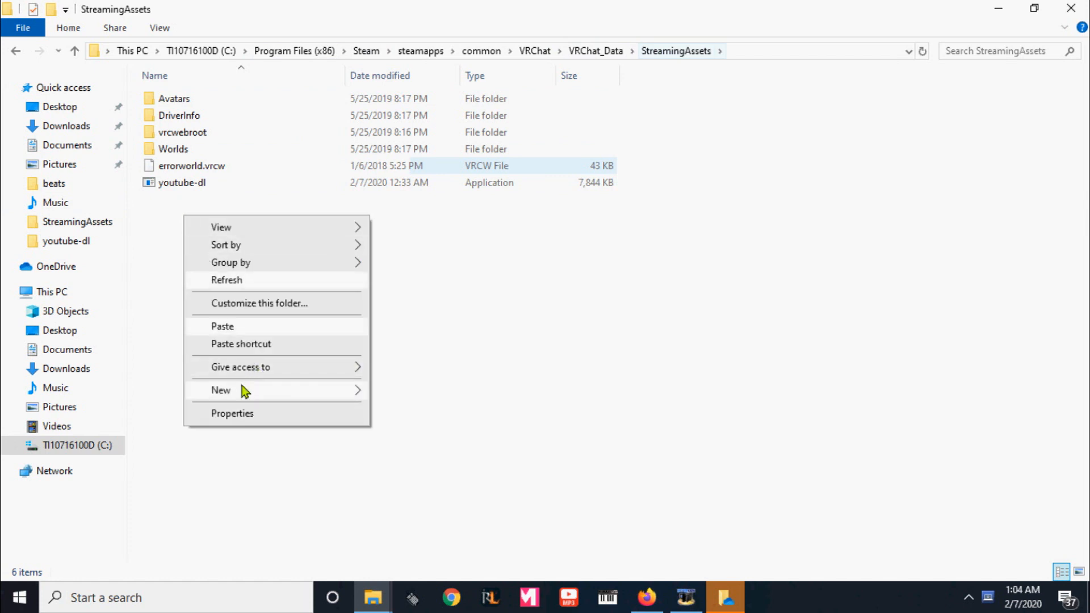
click(221, 325)
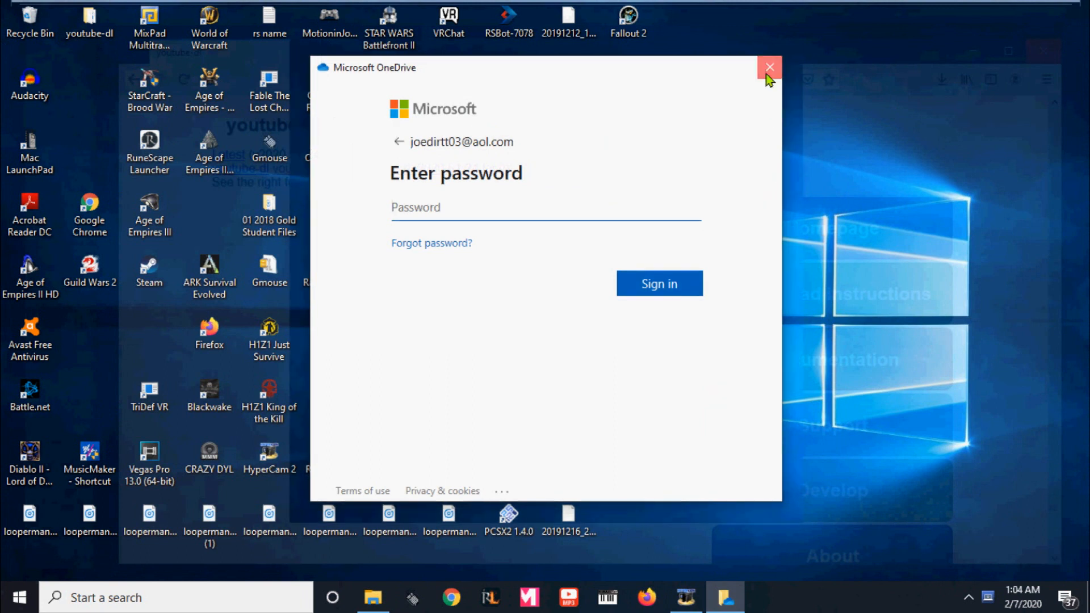
Close the Microsoft OneDrive sign-in window covering the desktop.
click(769, 67)
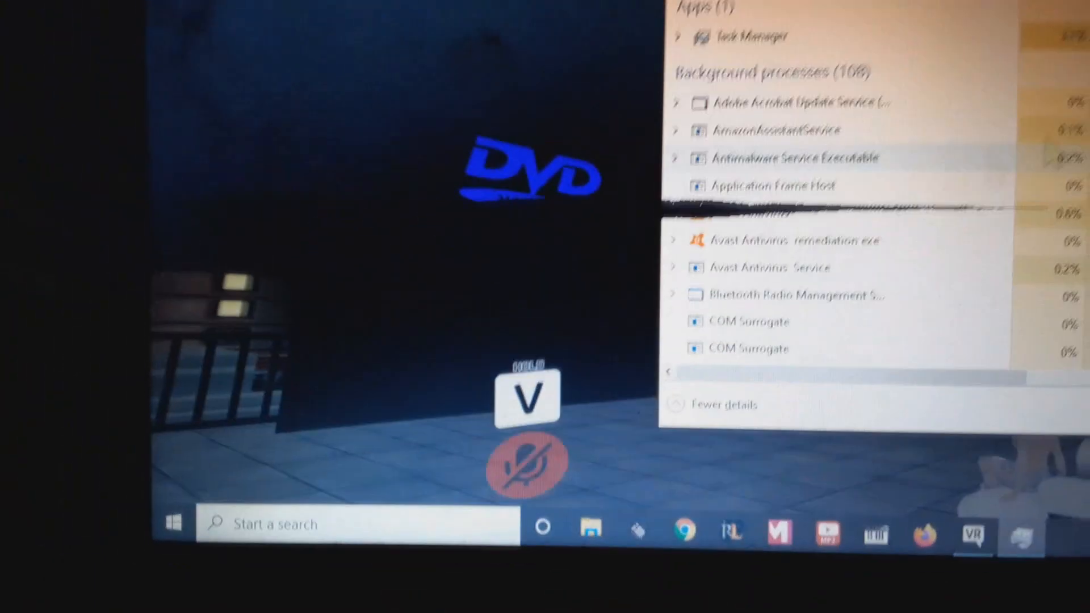
Scroll the process list to the Steam Client WebHelper entries and highlight one.
scroll(down, 3)
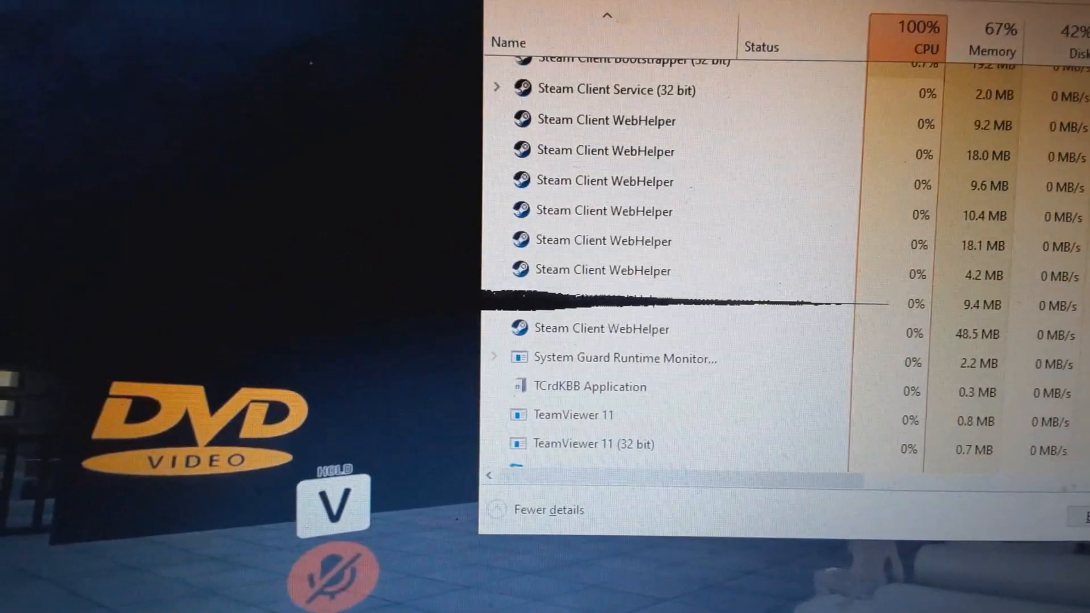
click(612, 211)
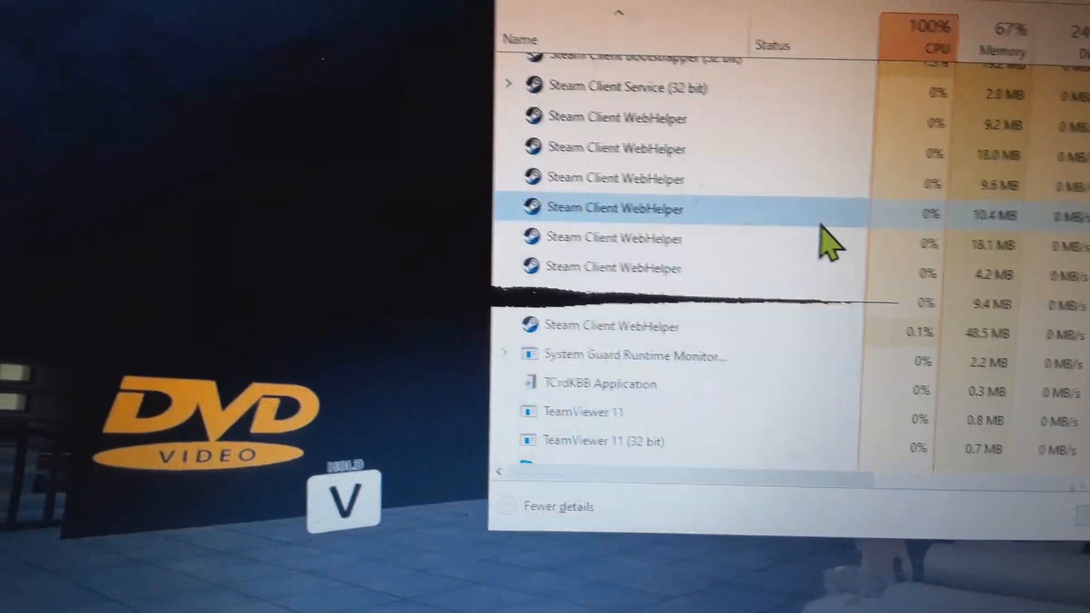